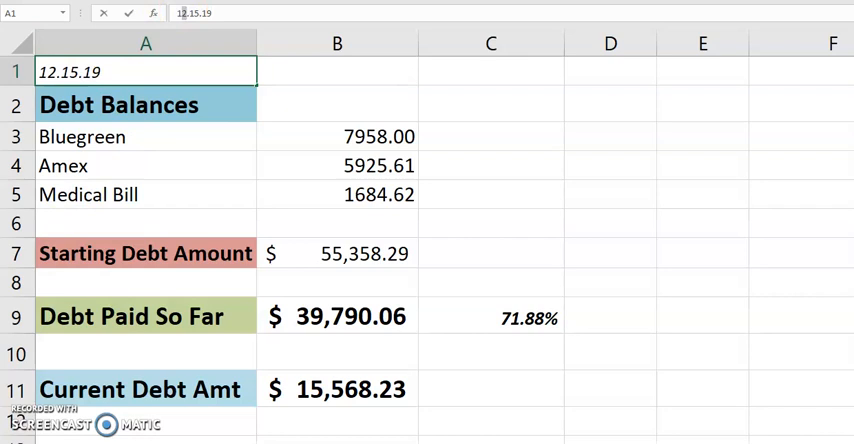
Enter the new sheet date and the Bluegreen 7904.93 and Amex 5762.61 balances.
type("1.15.19")
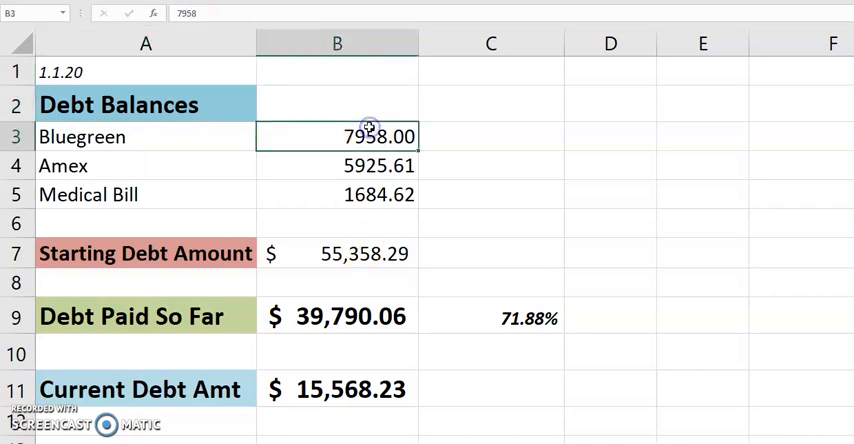
type("7")
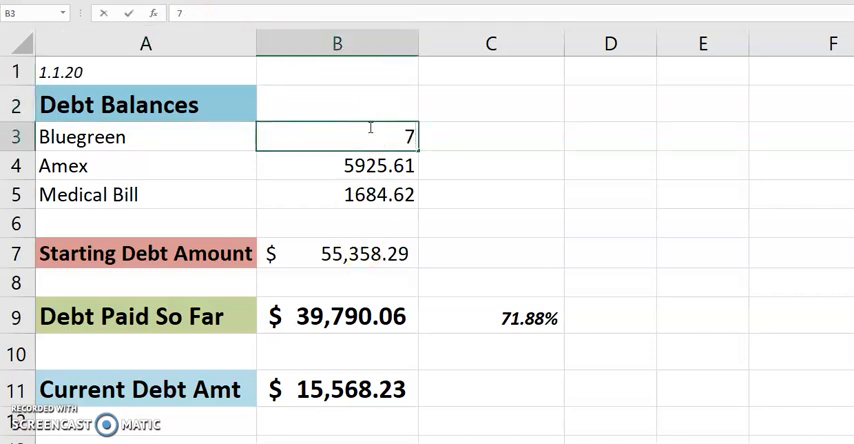
type("904.93")
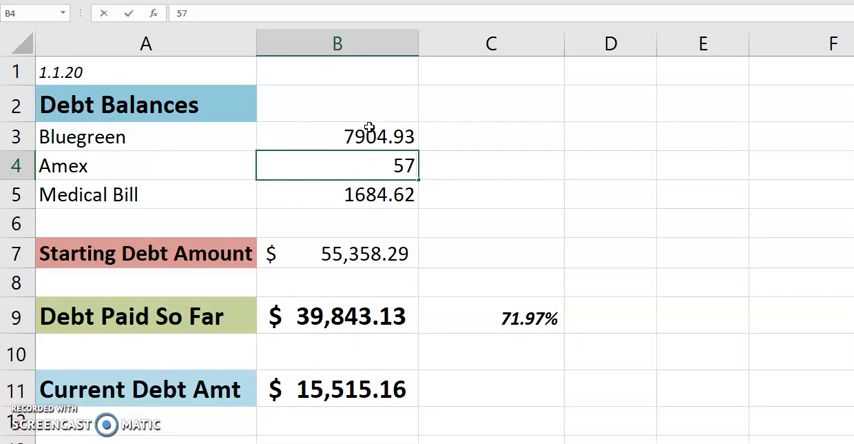
type("5762.61")
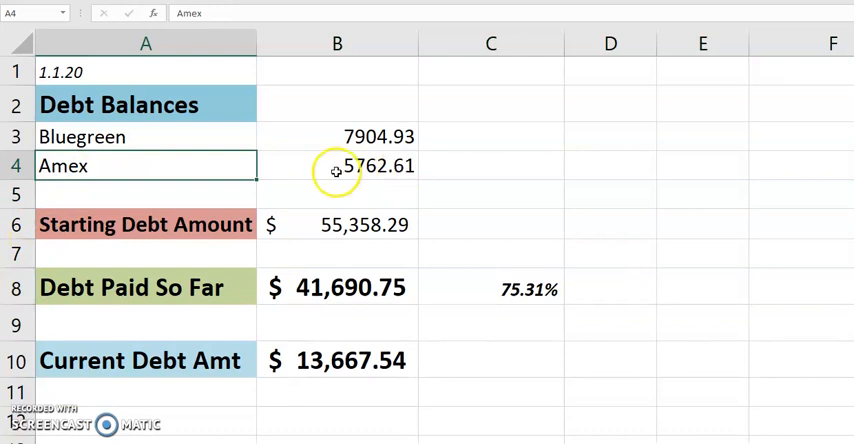
mouse_move(352, 182)
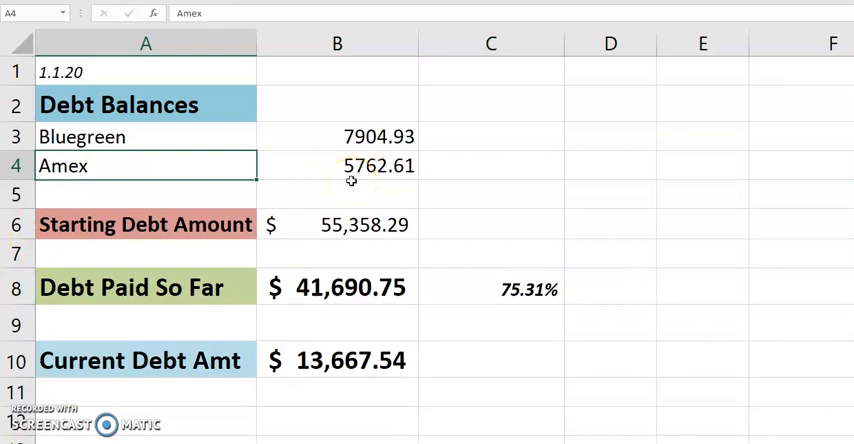
mouse_move(344, 200)
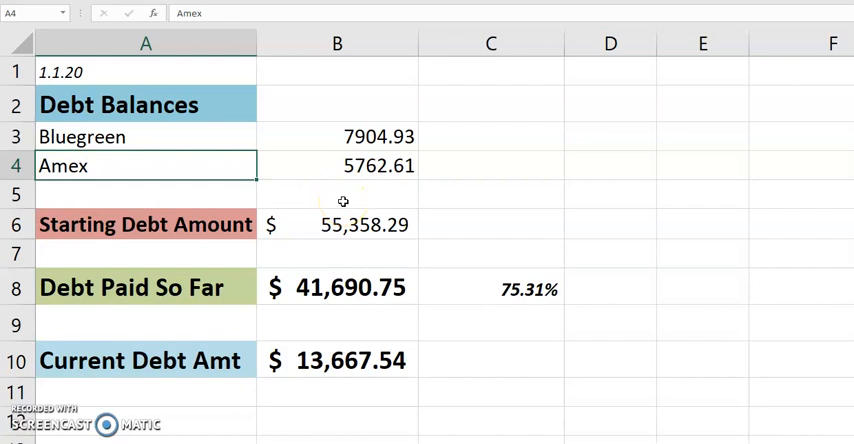
Check the starting debt, Debt Paid So Far and percentage-paid formulas after removing Medical Bill.
left_click(336, 224)
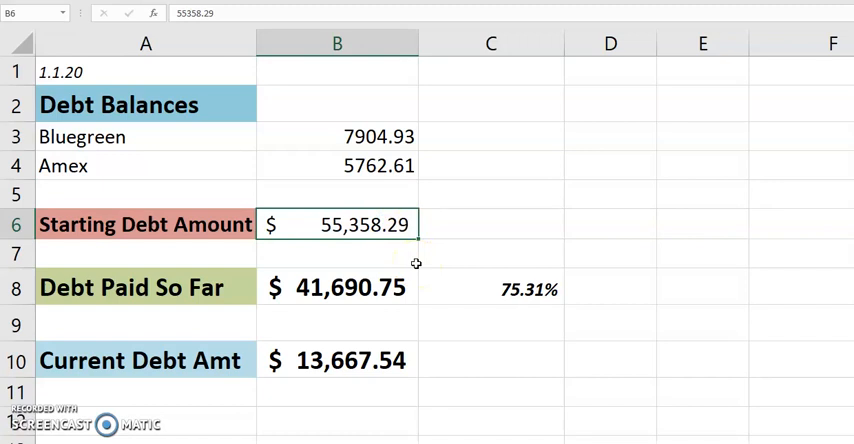
left_click(336, 288)
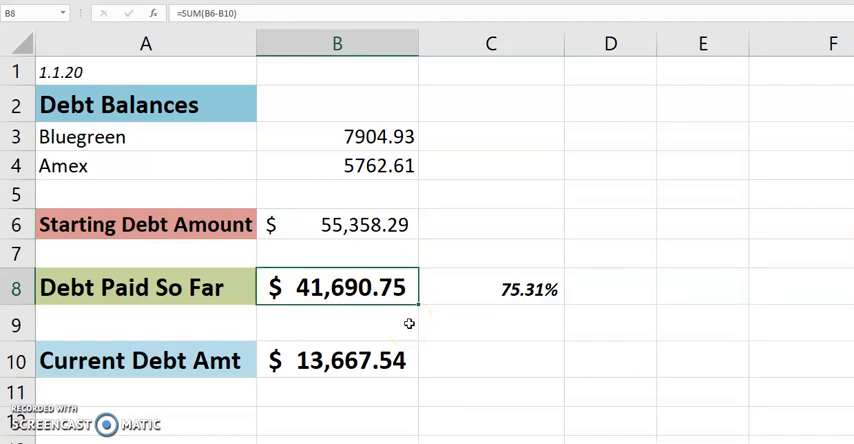
left_click(508, 288)
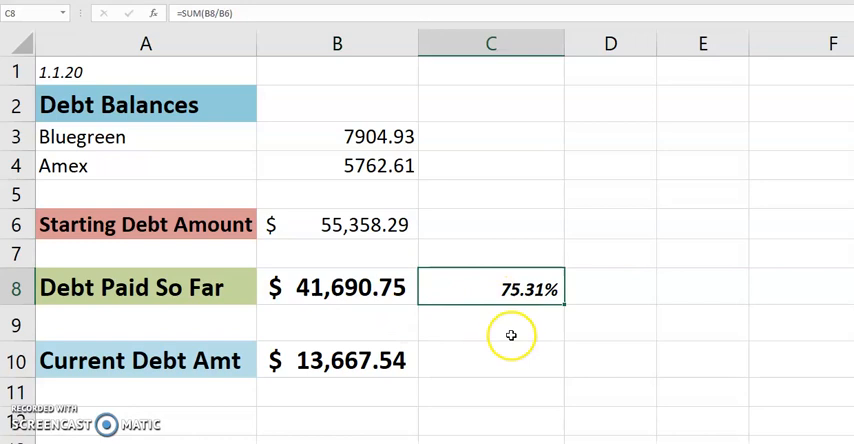
left_click(336, 224)
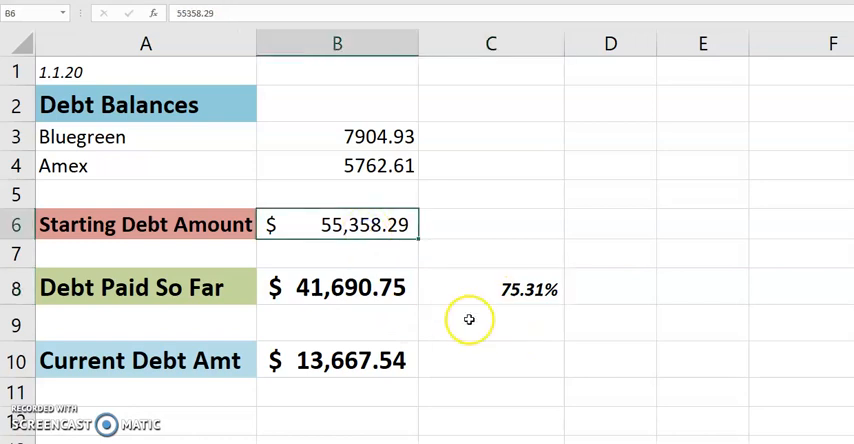
left_click(336, 360)
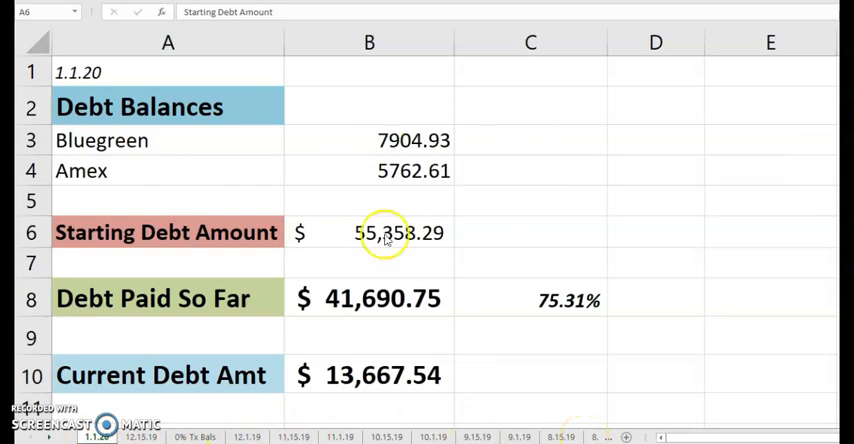
mouse_move(322, 328)
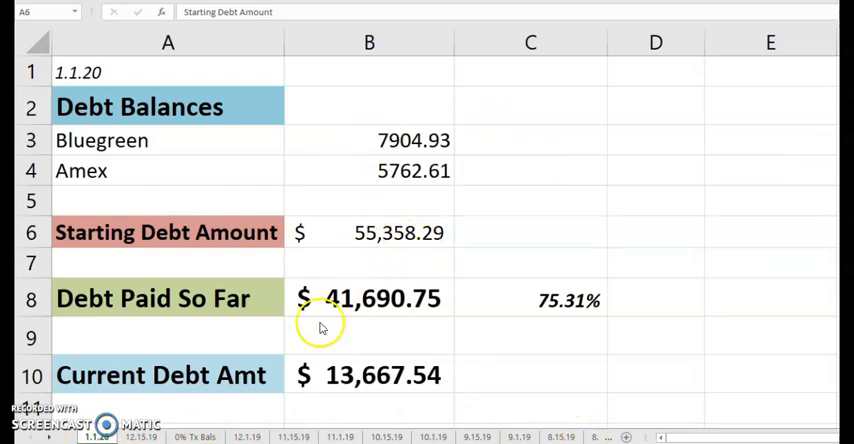
left_click(252, 436)
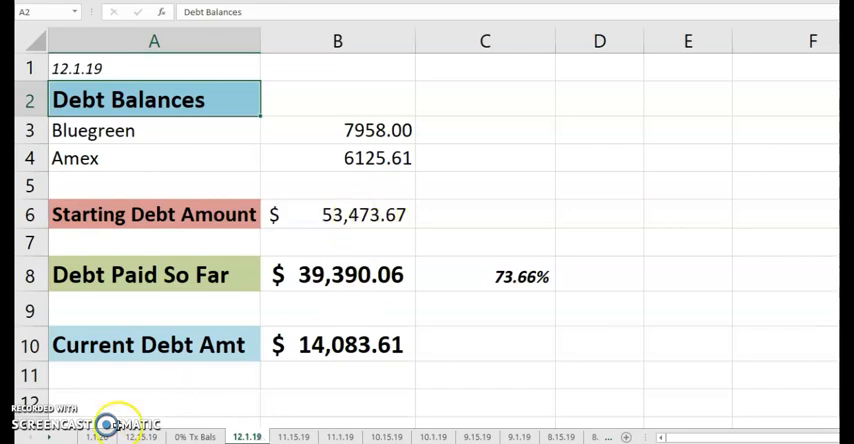
left_click(96, 424)
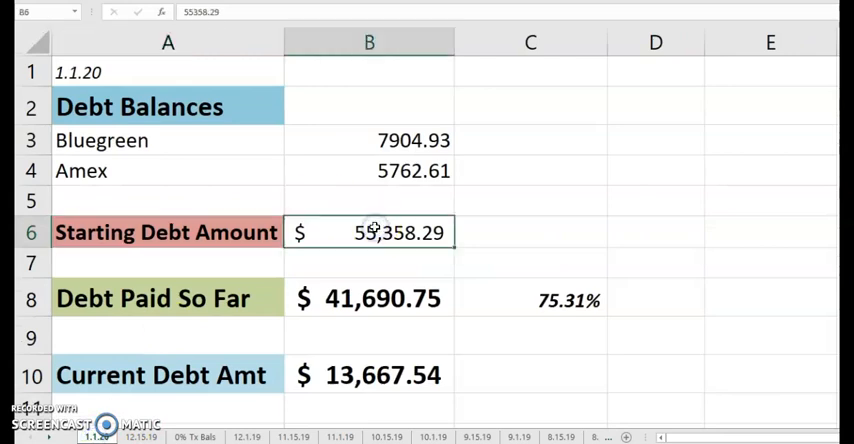
Build comparison formulas in D6 and E6 referencing the starting debt in B6.
left_click(656, 232)
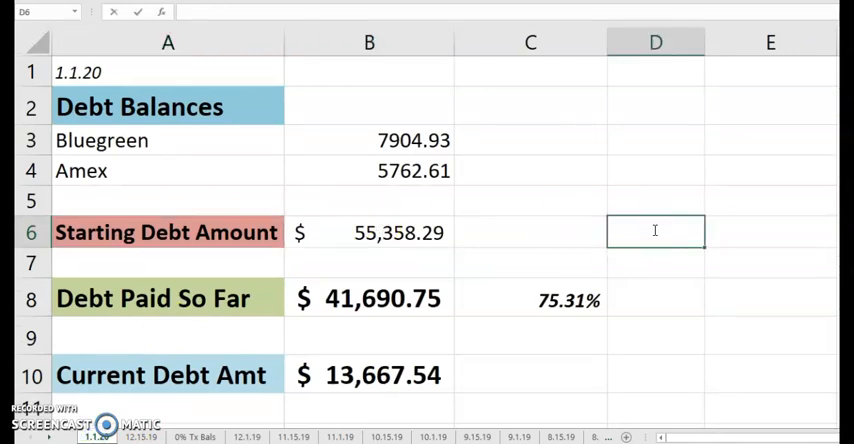
type("=B6")
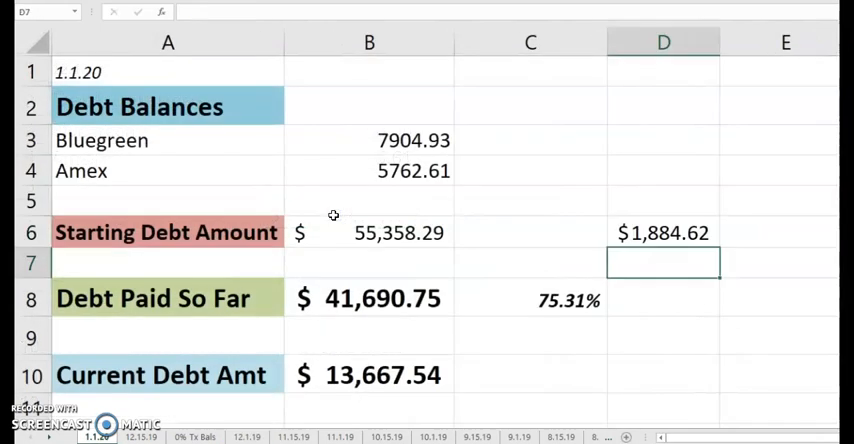
left_click(664, 232)
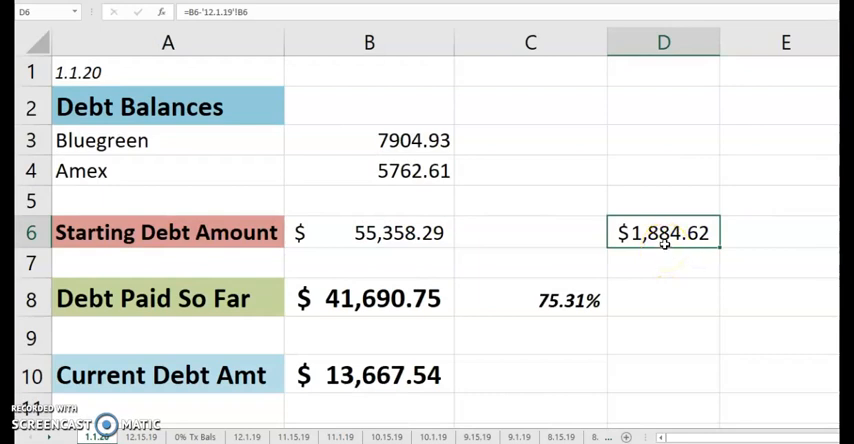
mouse_move(682, 254)
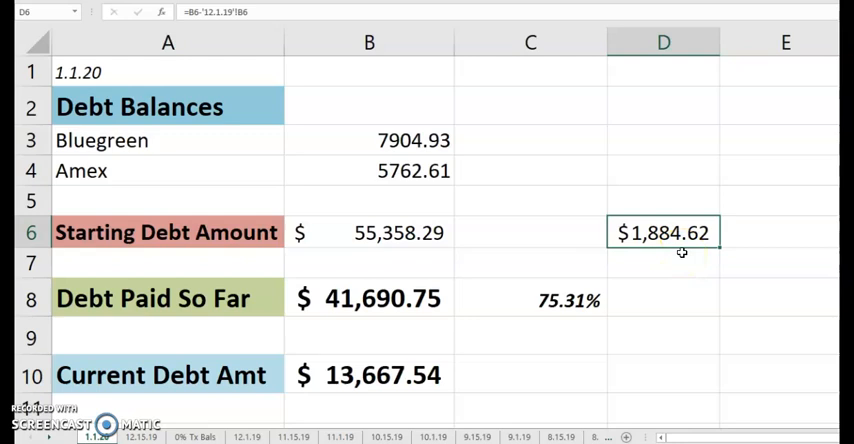
mouse_move(746, 232)
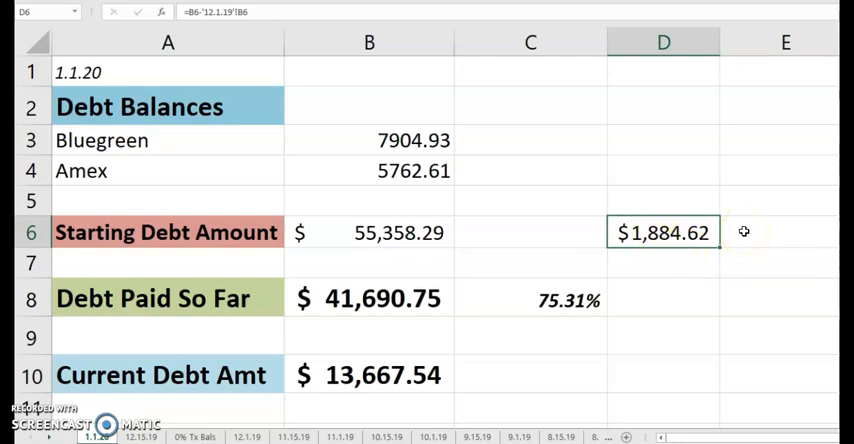
left_click(784, 232)
type("=D6-18")
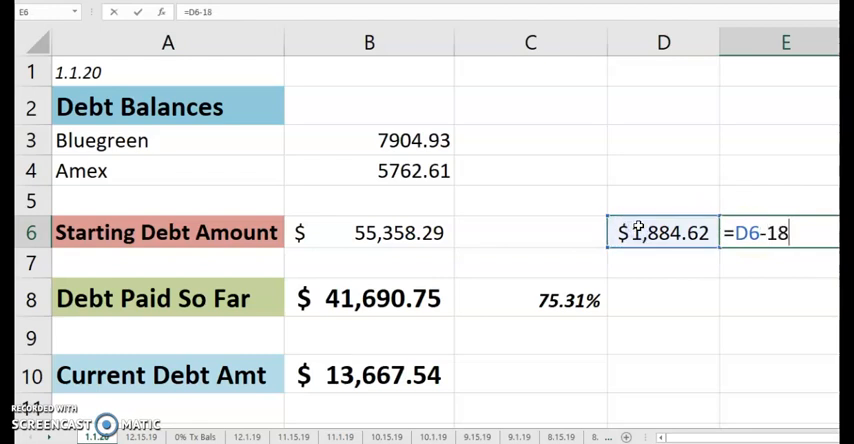
key("Enter")
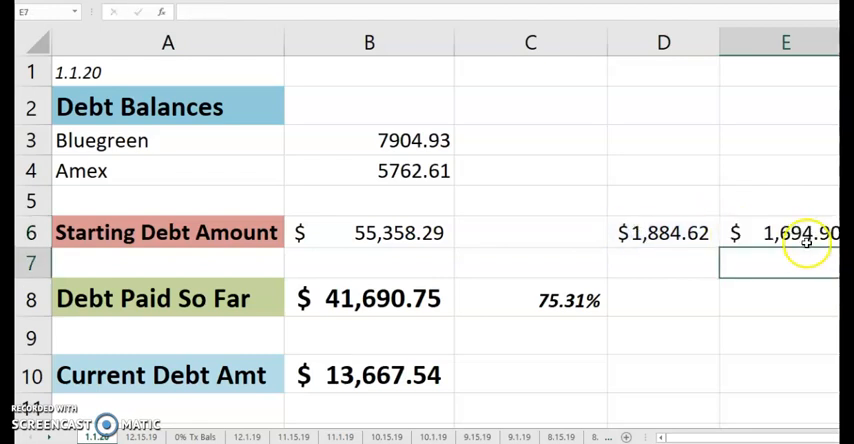
left_click(796, 234)
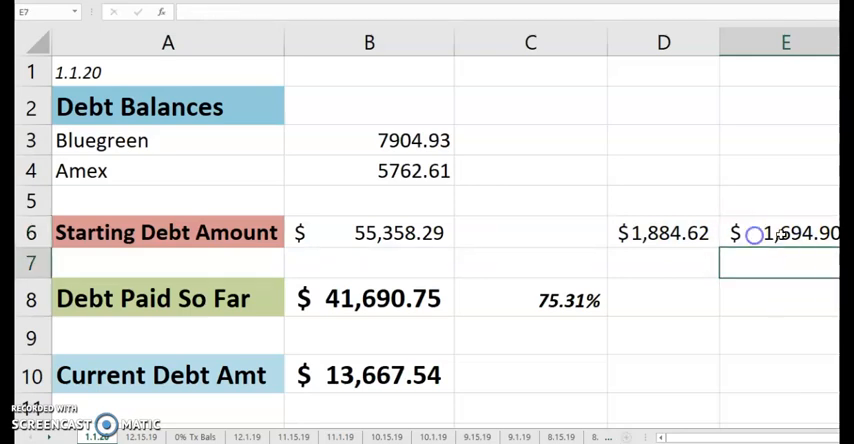
left_click(784, 232)
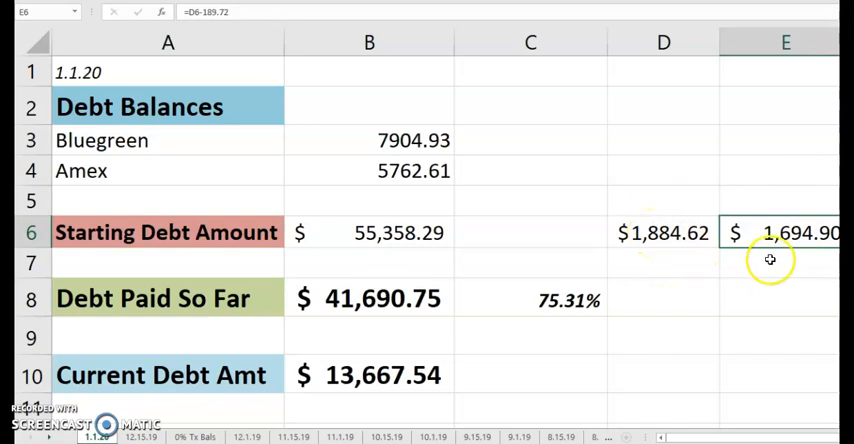
mouse_move(248, 436)
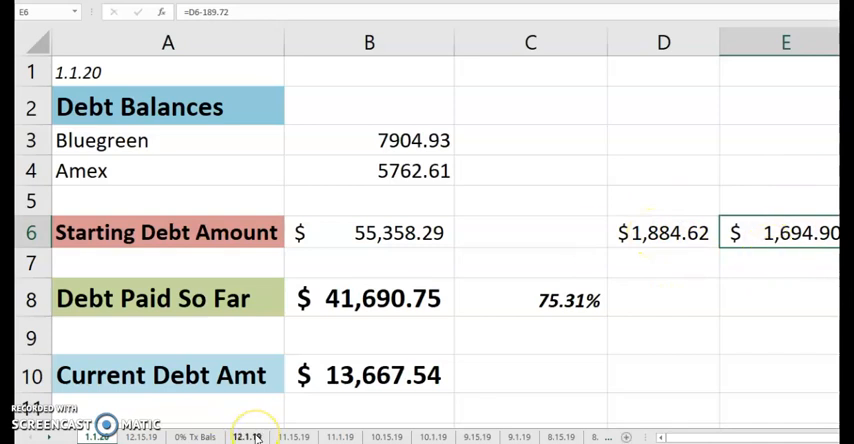
Compute the prior starting debt plus 1694.90 on 12.1.19 and set 12.15.19's starting debt to 55168.57.
left_click(136, 434)
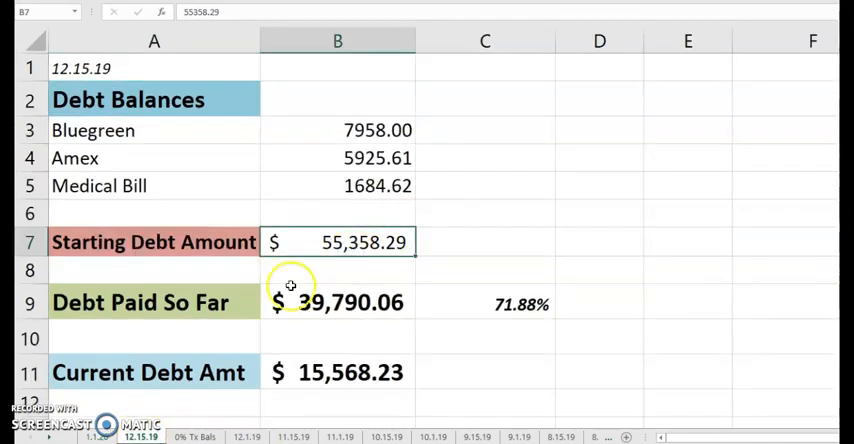
left_click(244, 434)
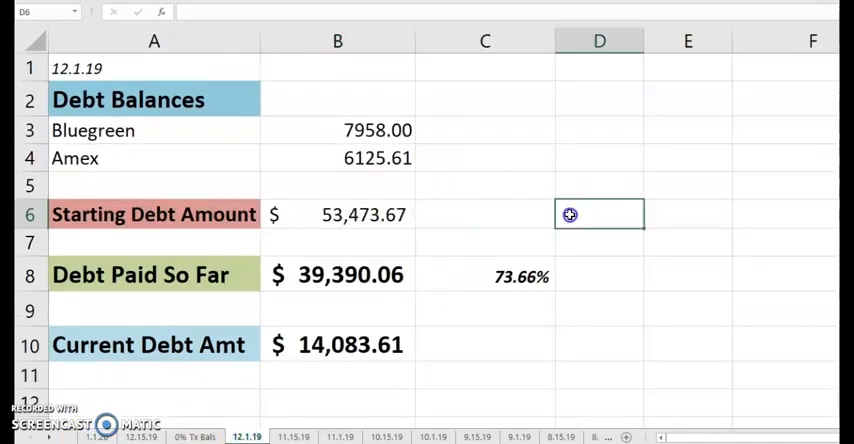
type("=B6+")
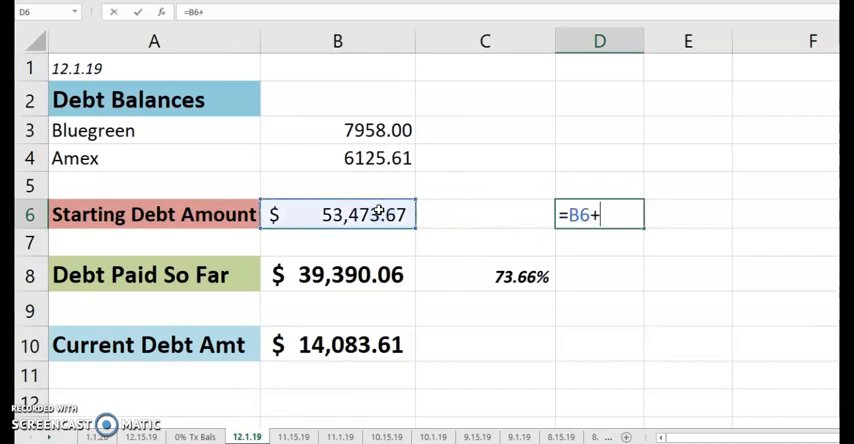
type("1694.90")
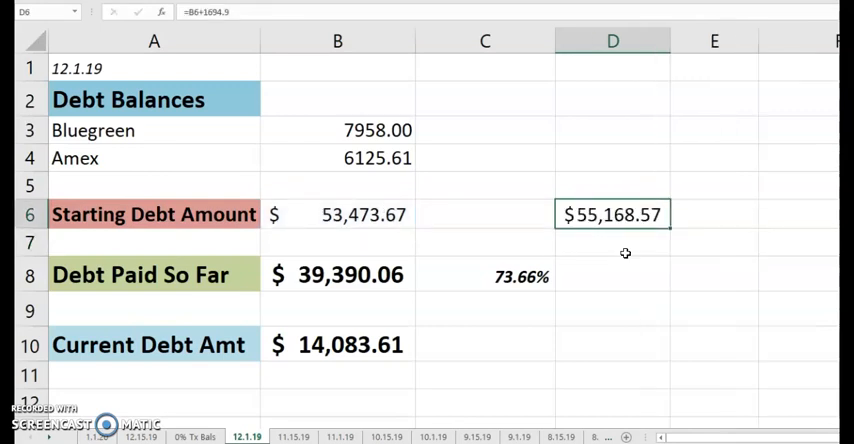
mouse_move(628, 252)
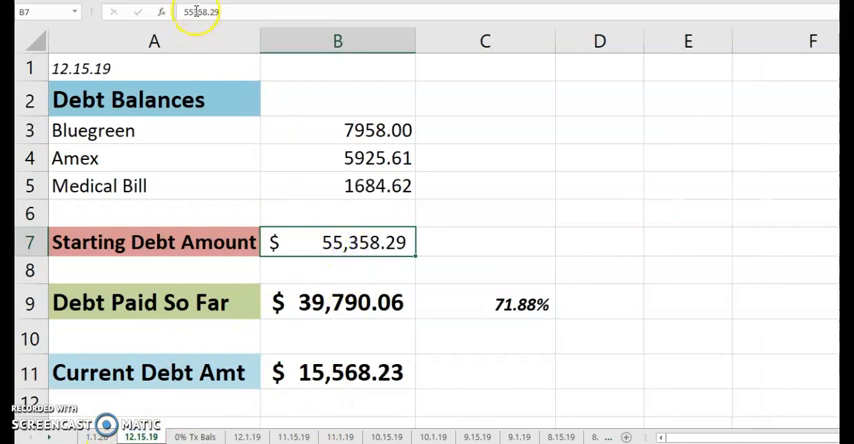
type("55168")
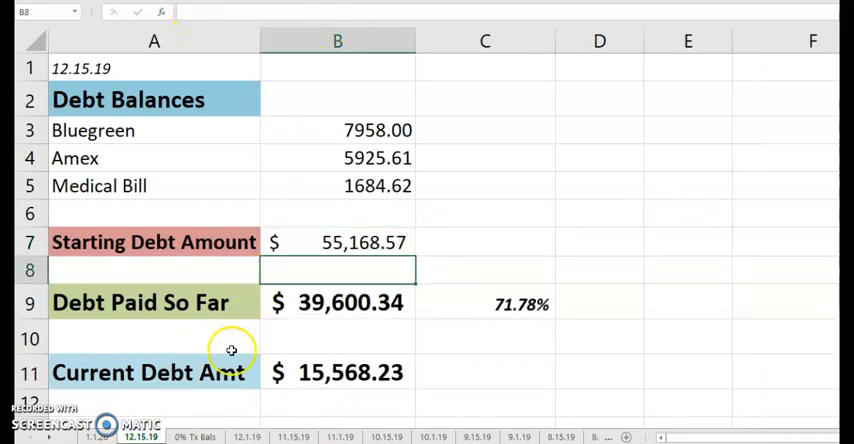
left_click(336, 242)
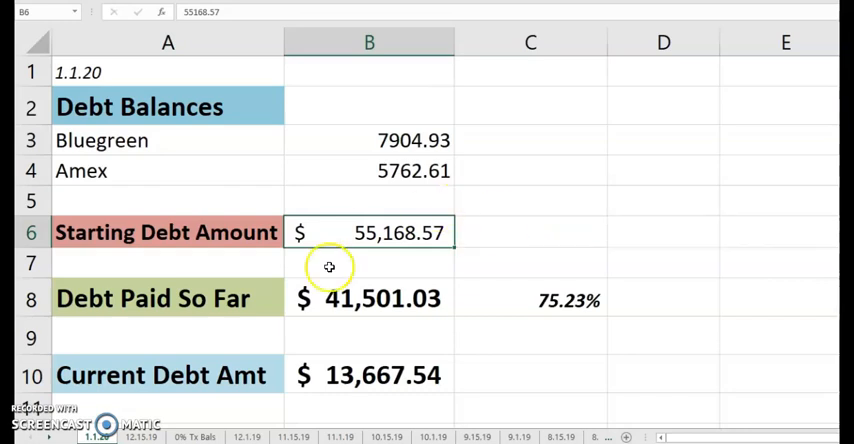
mouse_move(472, 300)
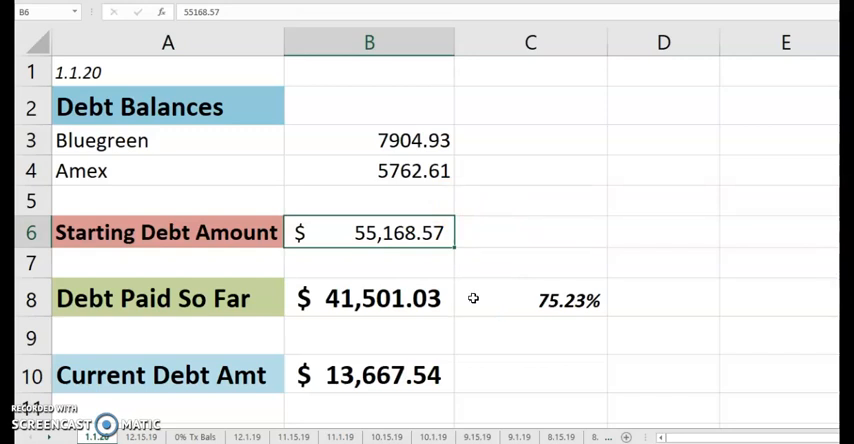
mouse_move(624, 310)
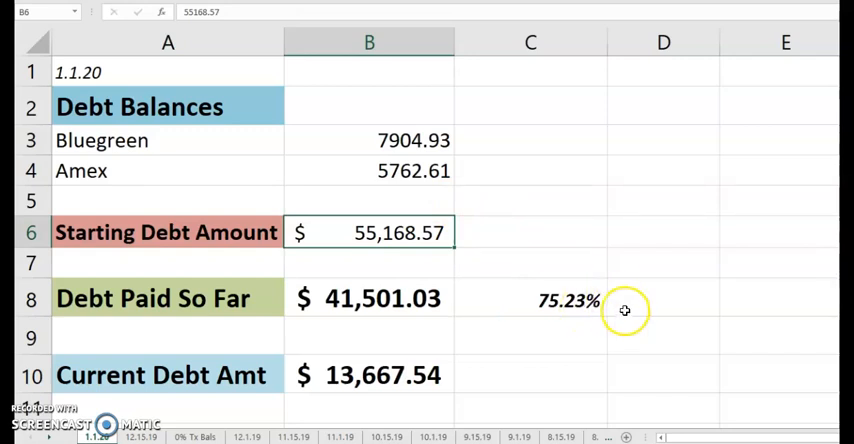
left_click(368, 376)
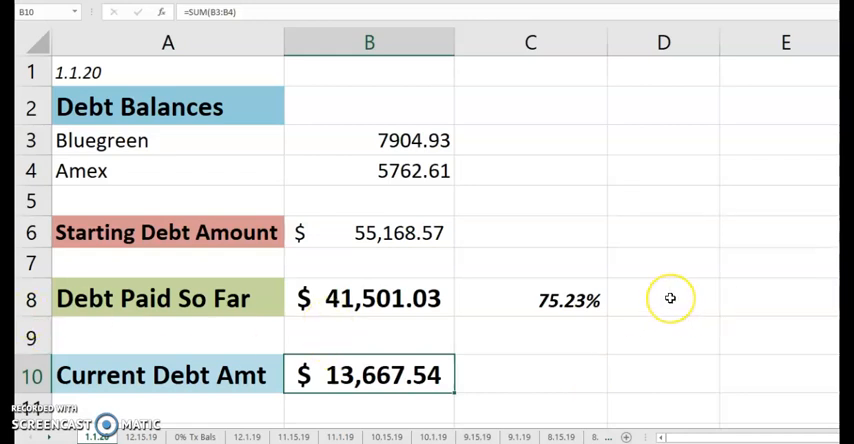
Enter in D8 this sheet's Debt Paid So Far minus the 1.1.19 sheet's, giving $17,969.91.
left_click(674, 296)
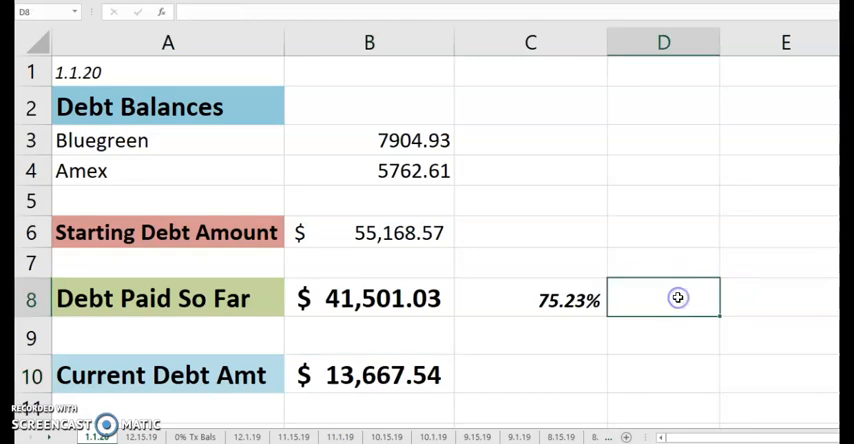
type("=")
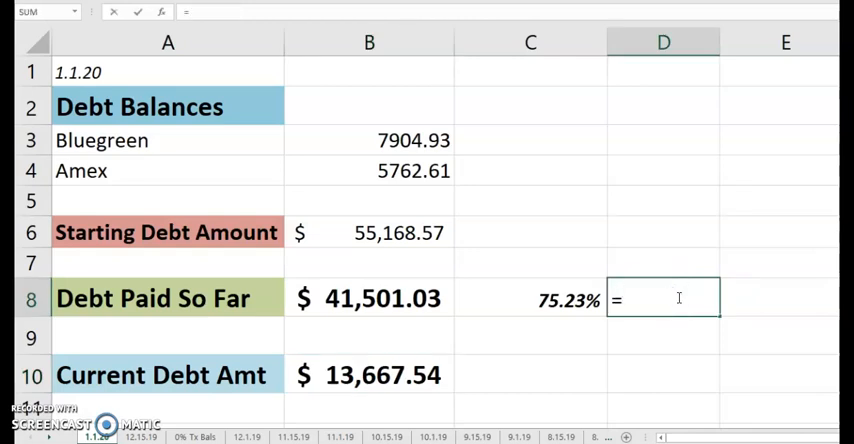
left_click(368, 298)
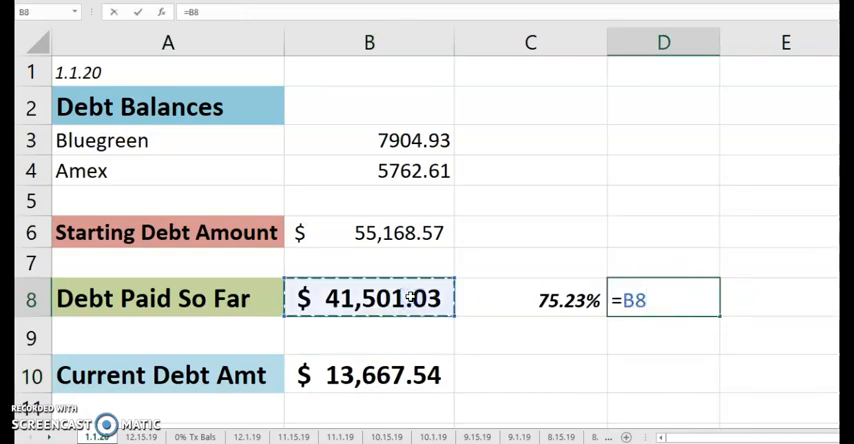
type("-'1.1.19'!")
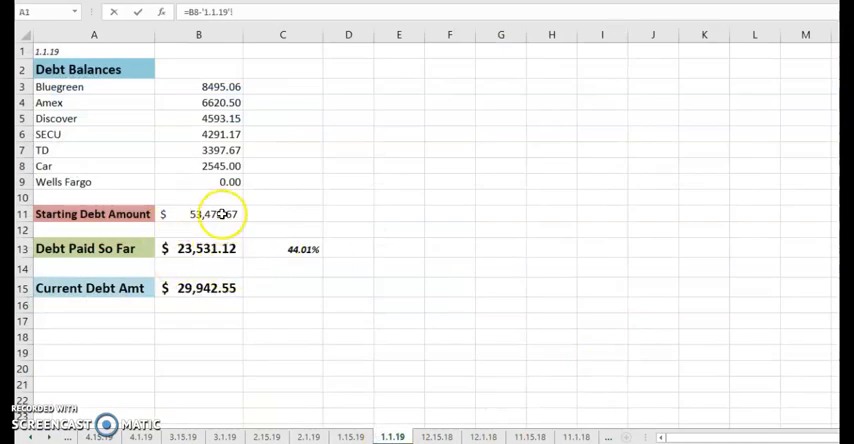
left_click(198, 248)
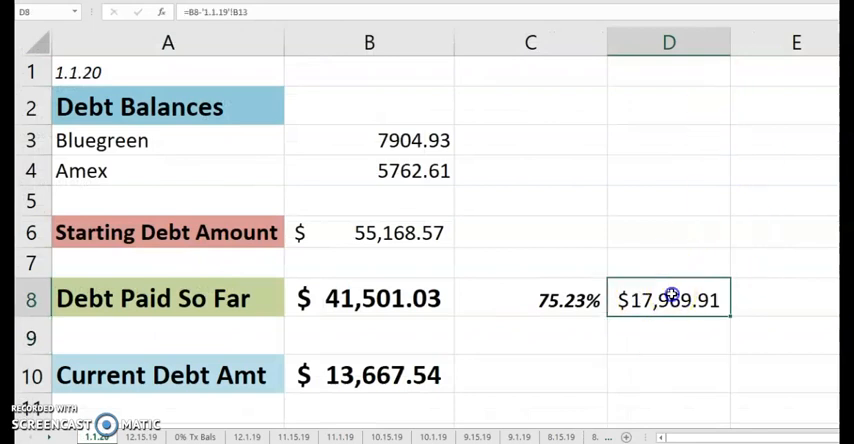
mouse_move(804, 280)
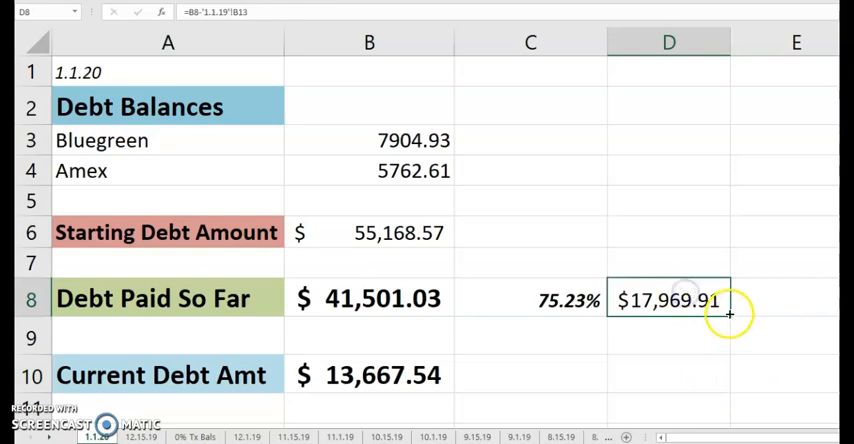
Fill the comparison down to D10 as =B10-'1.1.19'!B15, showing $(16,275.01).
left_click(684, 336)
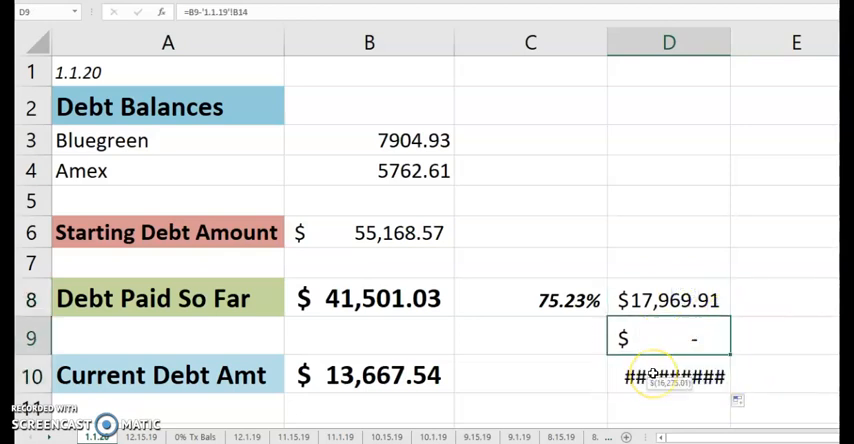
left_click(668, 372)
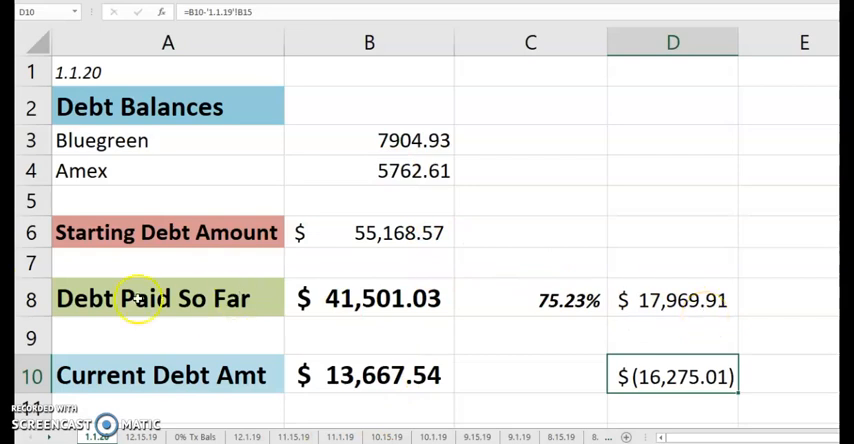
left_click(678, 298)
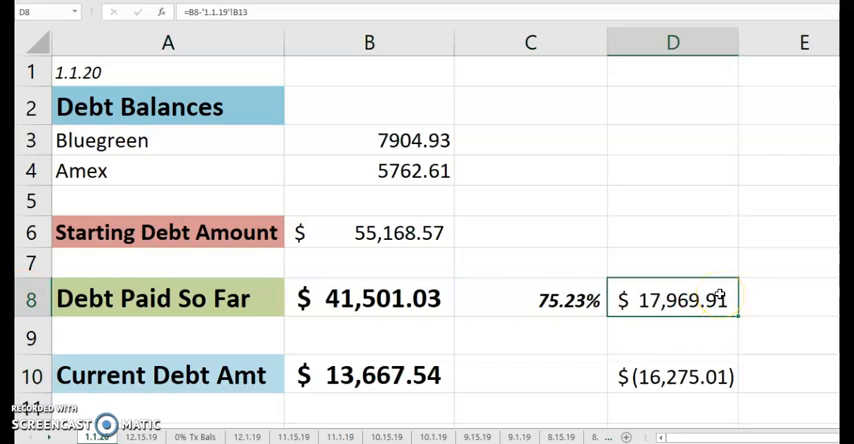
left_click(676, 338)
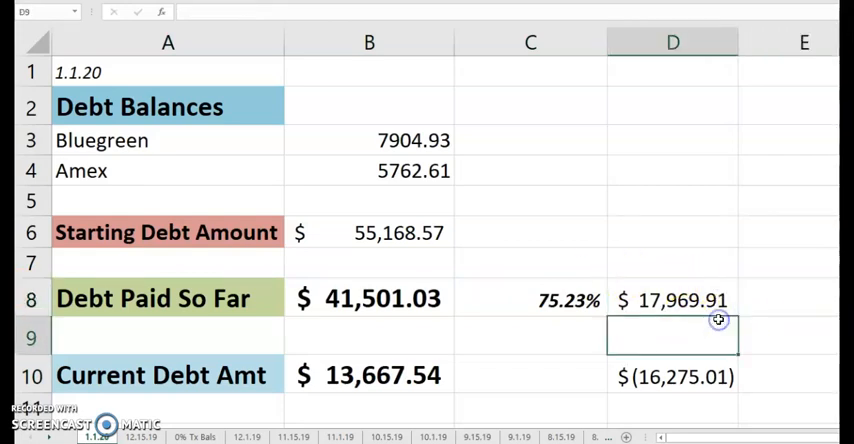
mouse_move(716, 320)
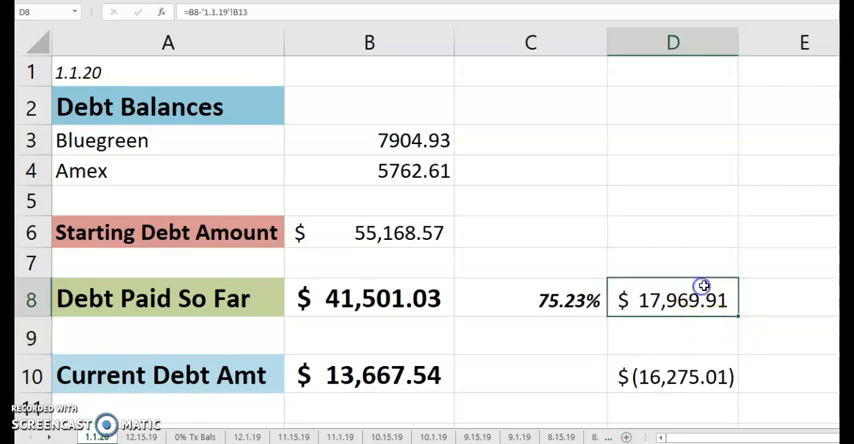
mouse_move(804, 320)
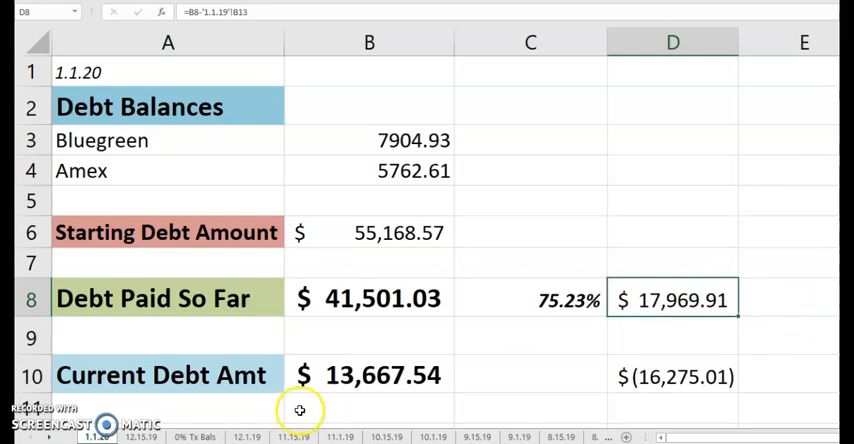
left_click(368, 376)
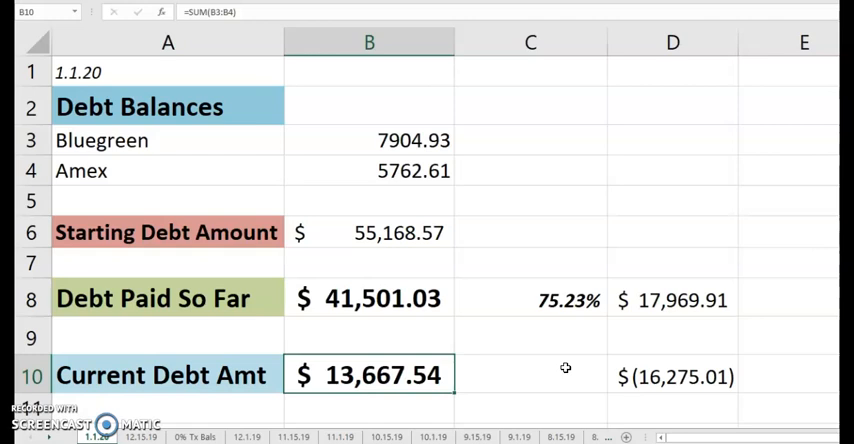
left_click(676, 300)
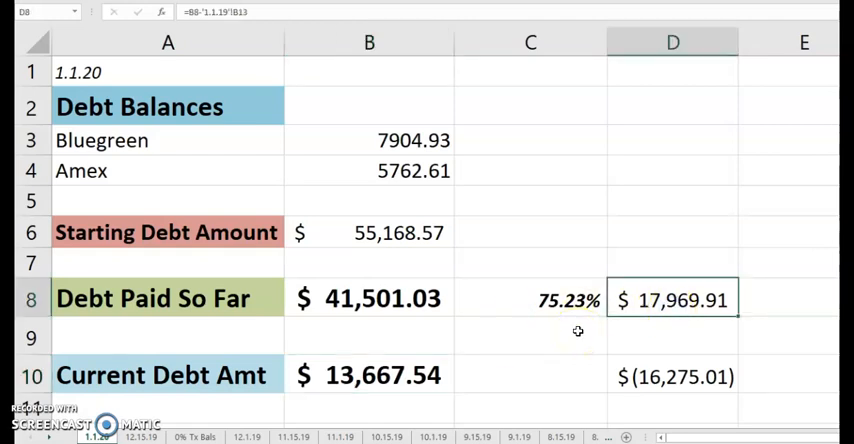
left_click(368, 374)
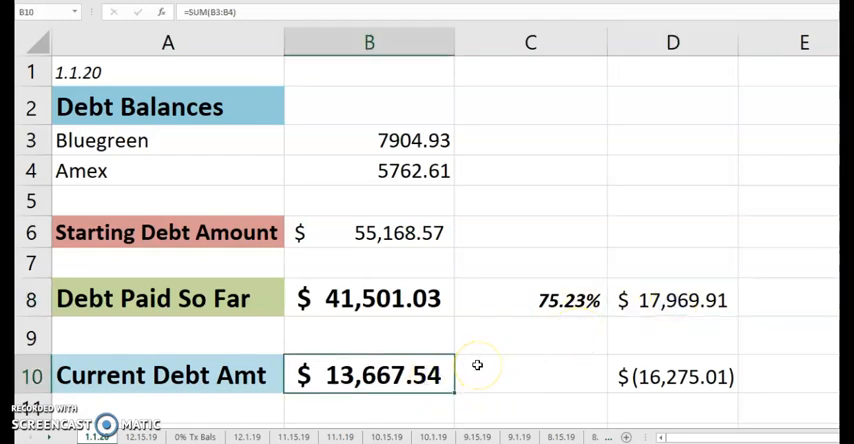